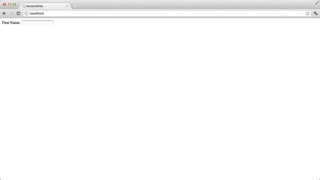
# Write a <p><strong> prompt reading "Select your favorite colors" below the text input
pyautogui.click(38, 24)
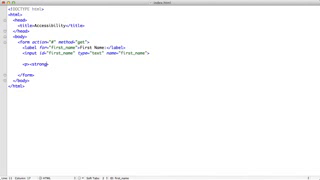
pyautogui.write('</strong>')
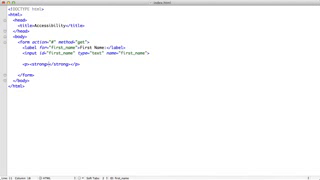
pyautogui.write('Select your')
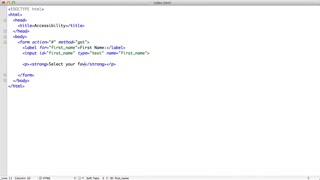
pyautogui.write('favorite colors:')
pyautogui.write('<input >')
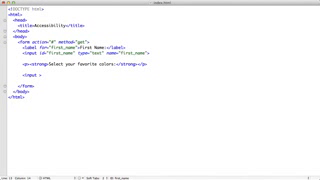
# Write a checkbox <input> with id="red" beneath the prompt paragraph
pyautogui.write('id=""')
pyautogui.write('<label for="')
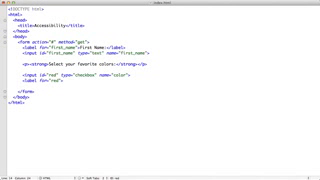
pyautogui.write('red')
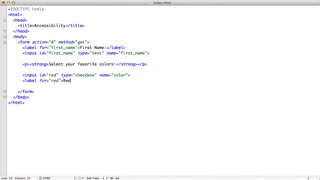